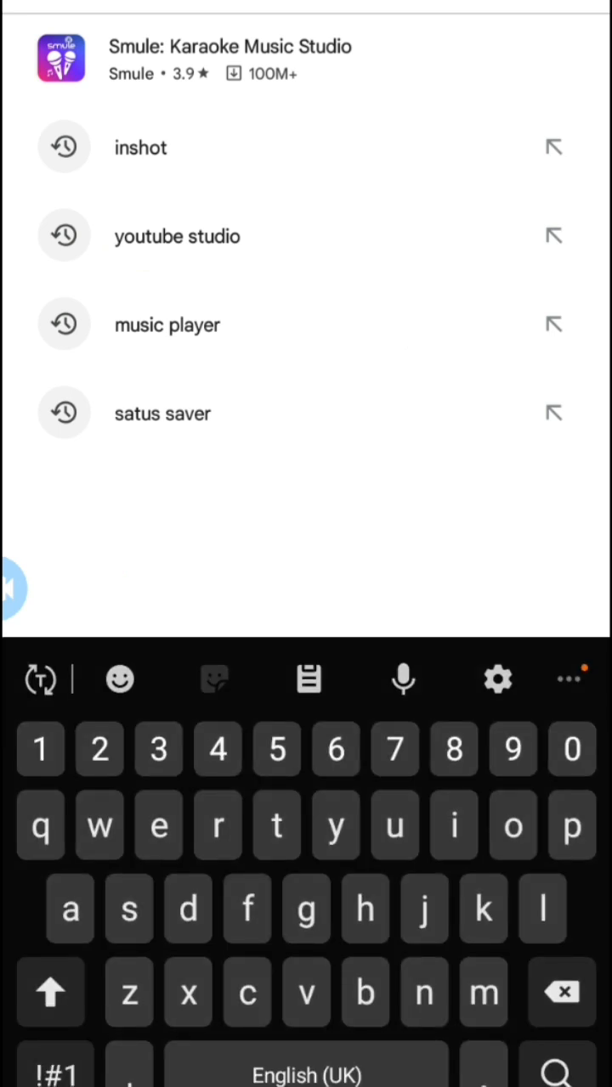
# - Run the saved 'inshot' search to bring up the InShot - Video Editor & Maker listing
pyautogui.click(140, 146)
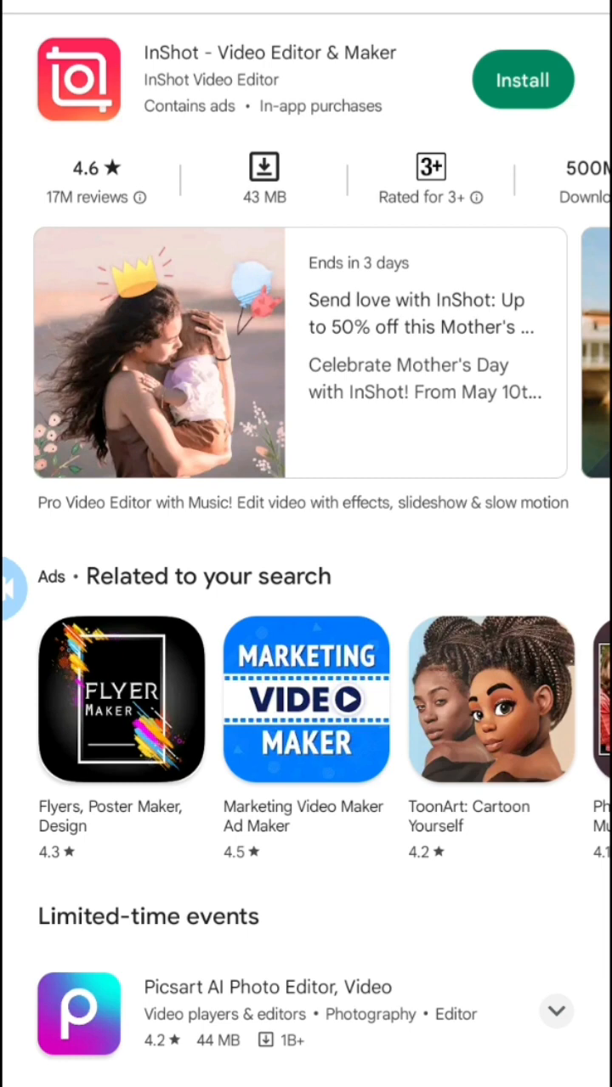
# - Start installing InShot - Video Editor & Maker, downloading its 42.96 MB package
pyautogui.click(522, 78)
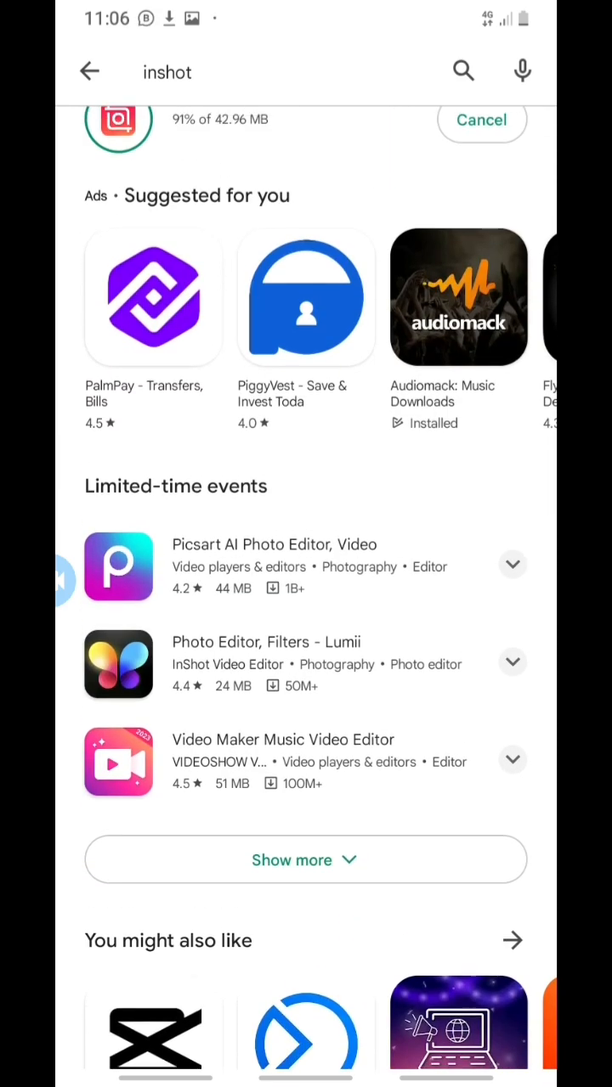
# - Scroll the results page while the InShot download finishes and installation begins
pyautogui.scroll(3)
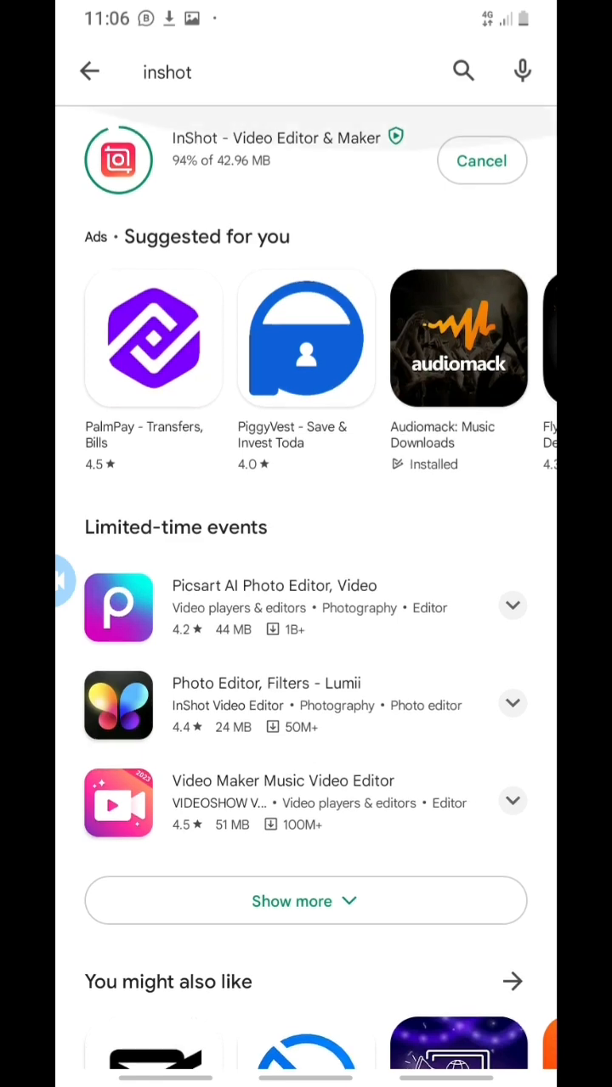
pyautogui.scroll(3)
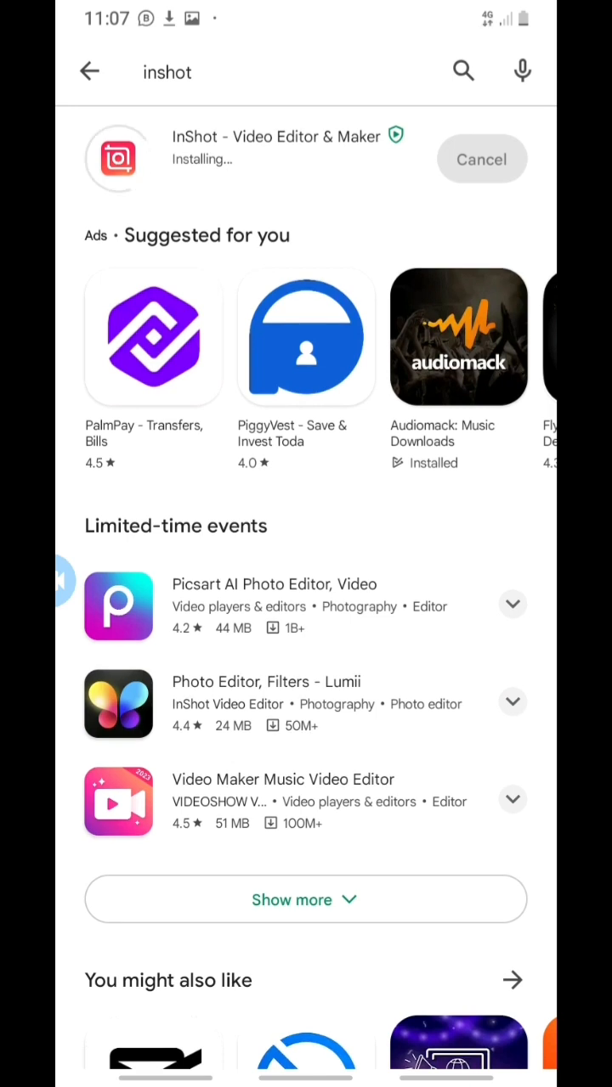
pyautogui.scroll(3)
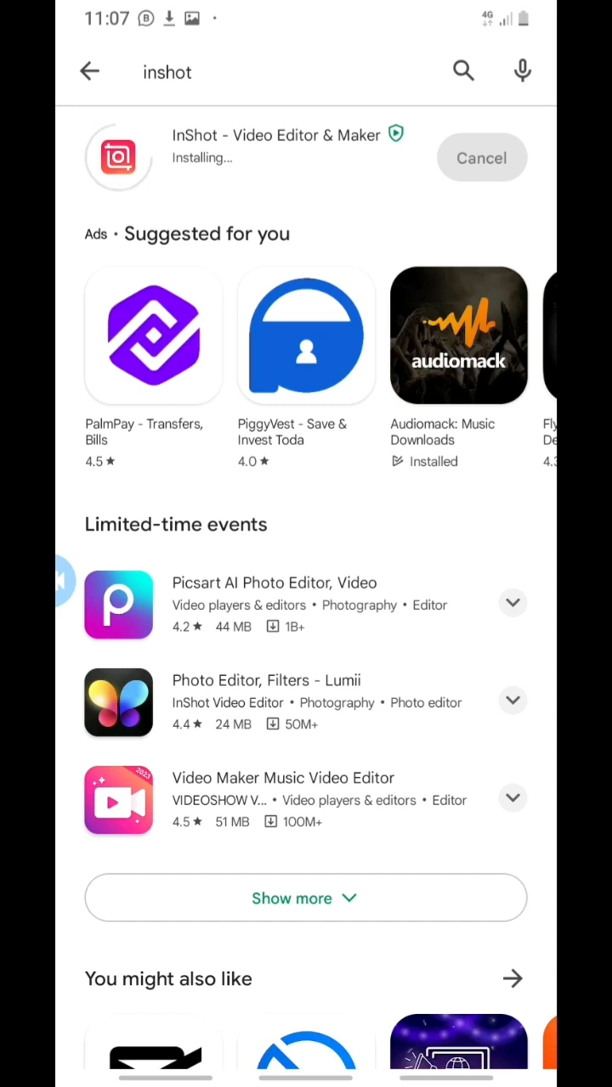
pyautogui.scroll(3)
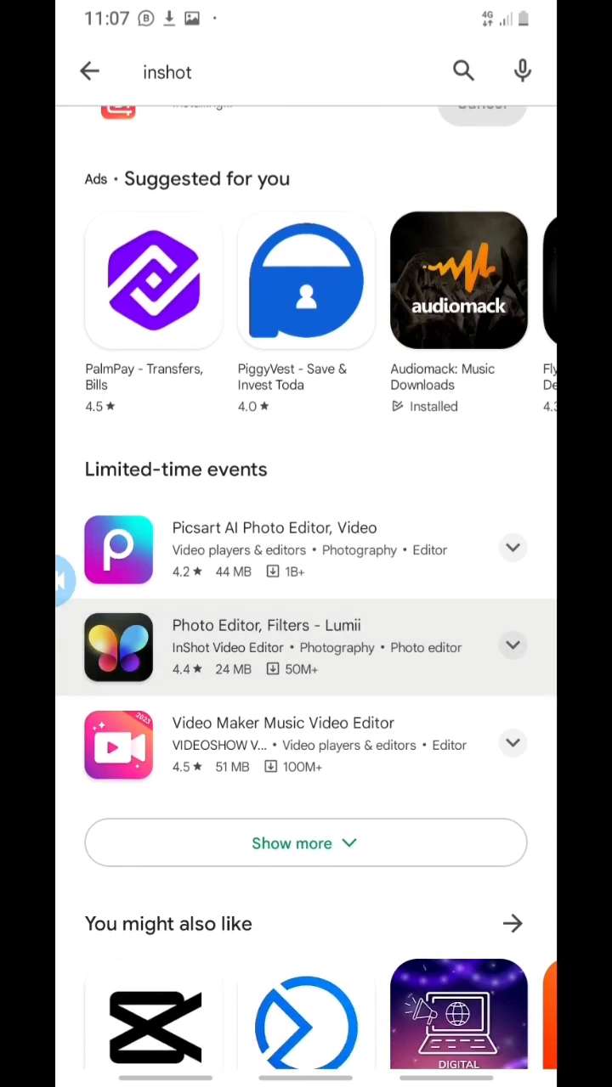